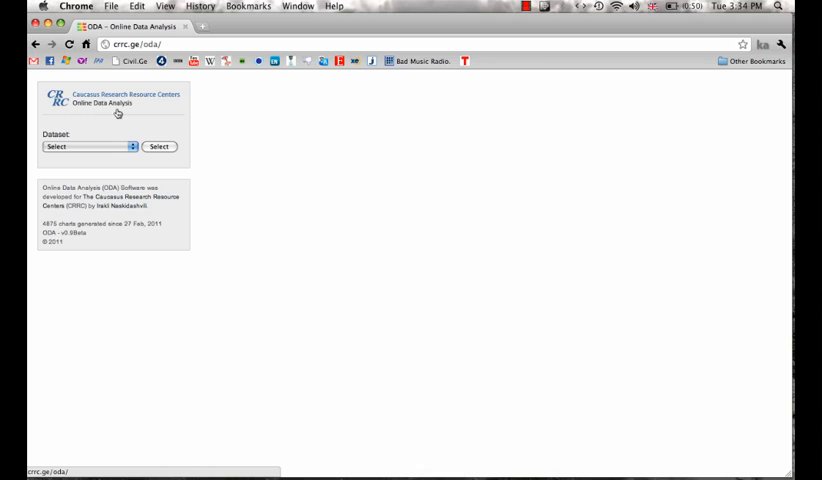
mouse_move(116, 110)
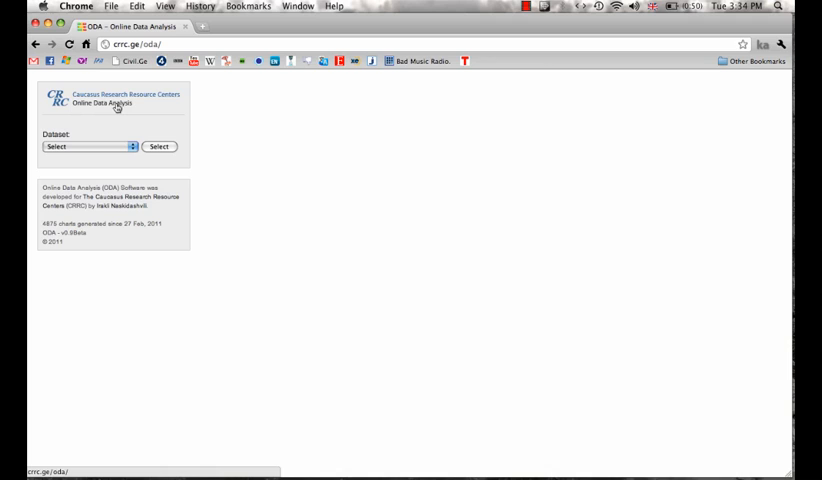
mouse_move(136, 126)
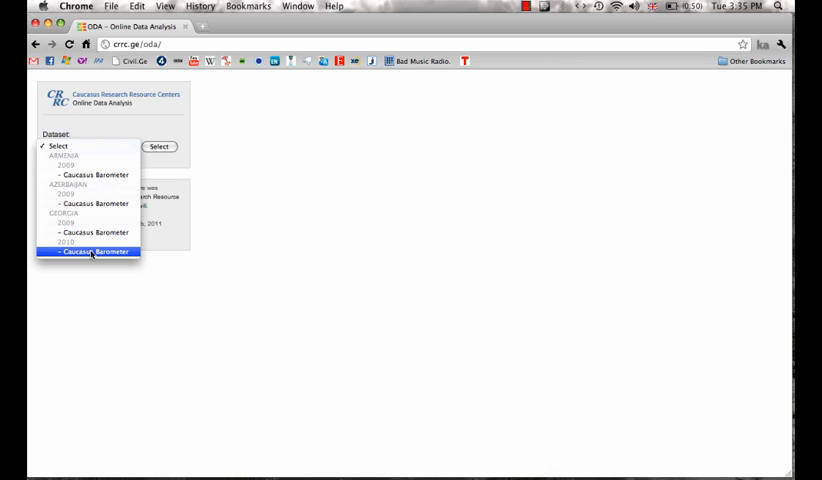
Choose the Caucasus Barometer dataset under Georgia 2010 from the Dataset list
click(90, 252)
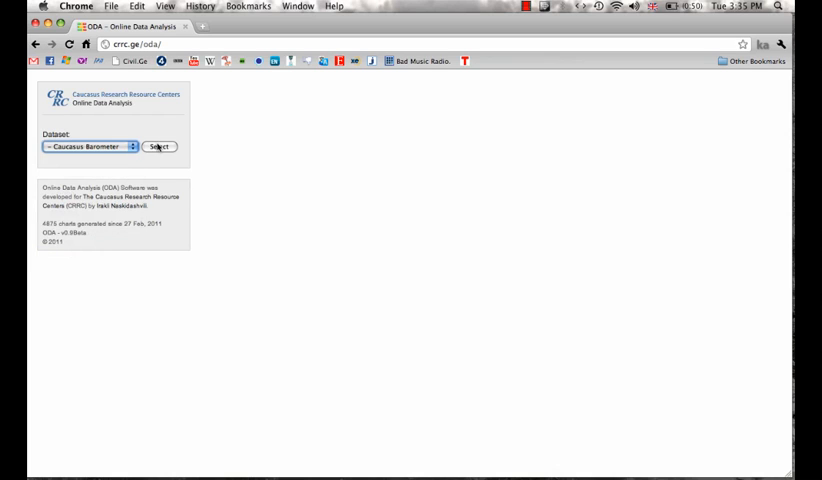
Load the Georgia 2010 dataset and set TRUPHYS: Trust or distrust medical doctors as the row variable
click(158, 146)
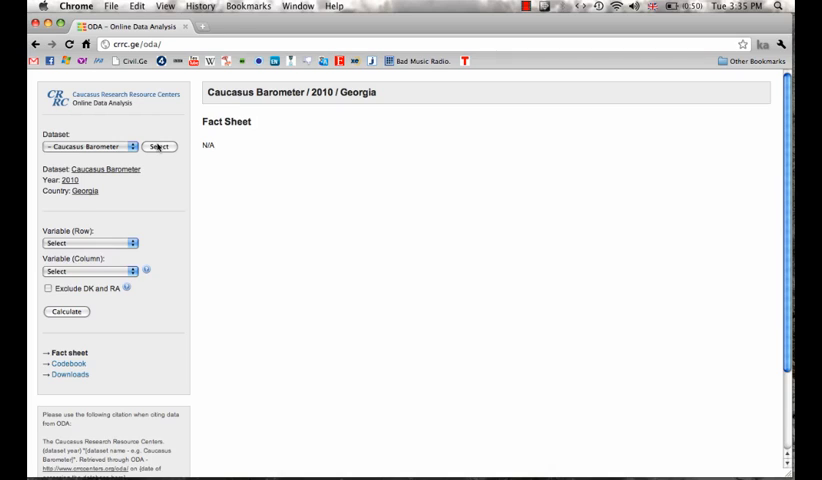
mouse_move(164, 214)
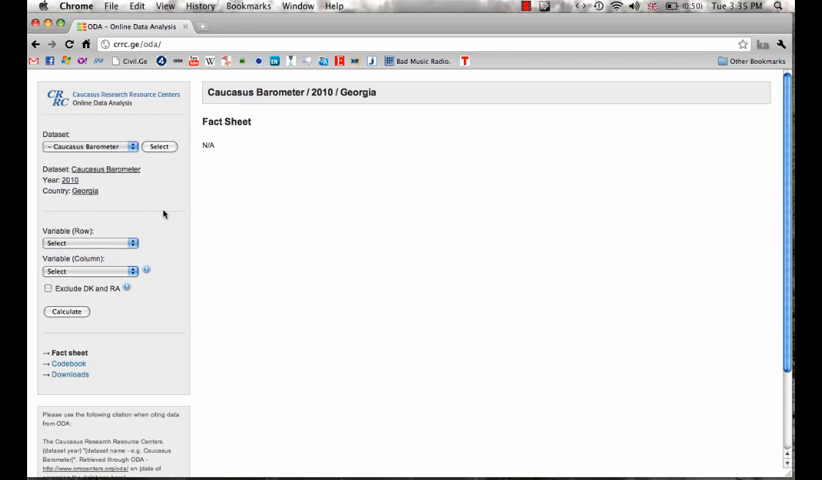
mouse_move(144, 240)
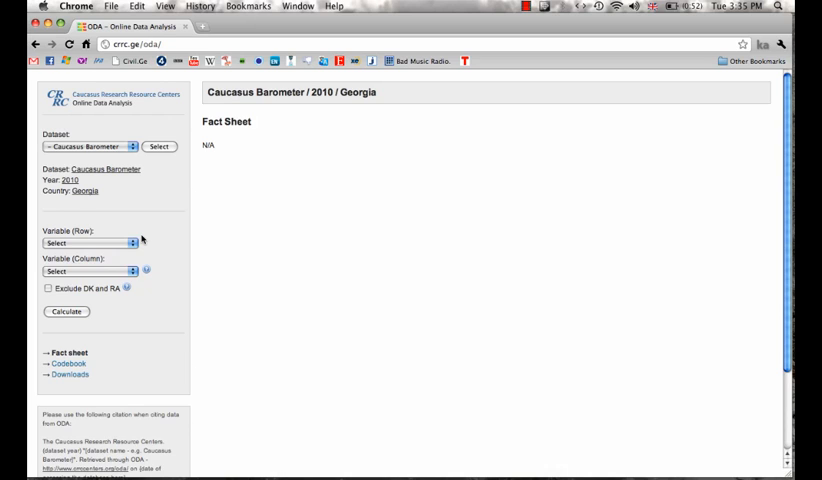
mouse_move(134, 244)
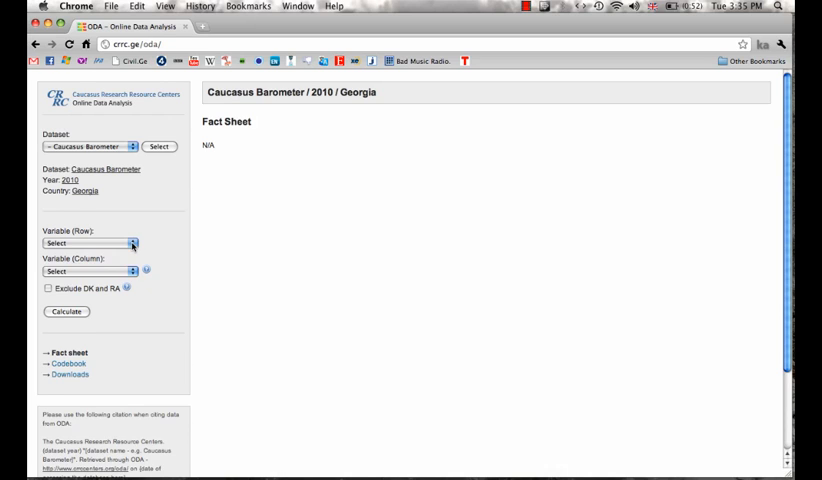
click(132, 244)
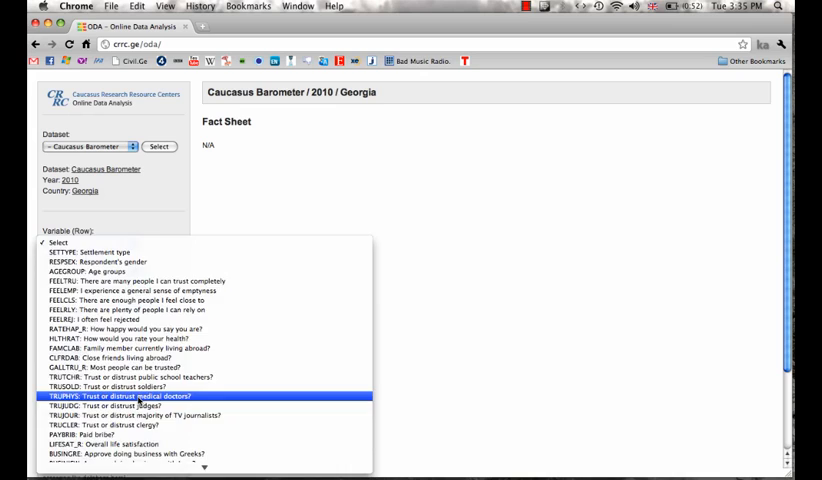
click(112, 396)
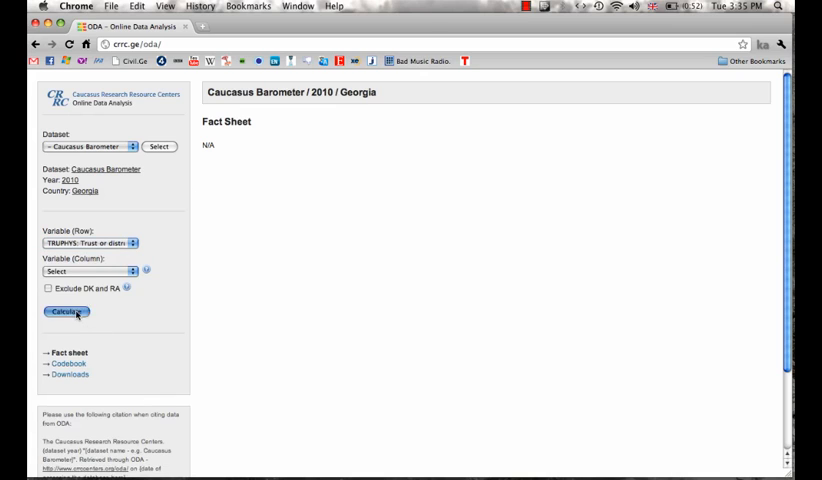
Calculate the percentage bar chart of trust or distrust in medical doctors
click(64, 312)
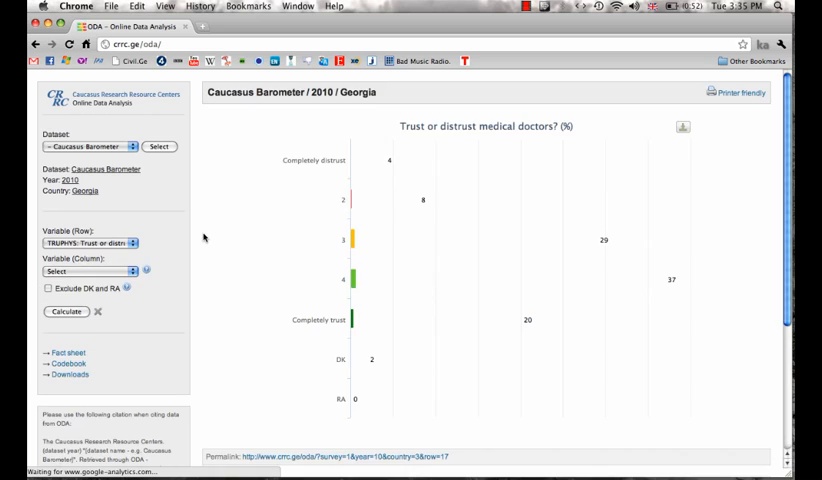
click(64, 312)
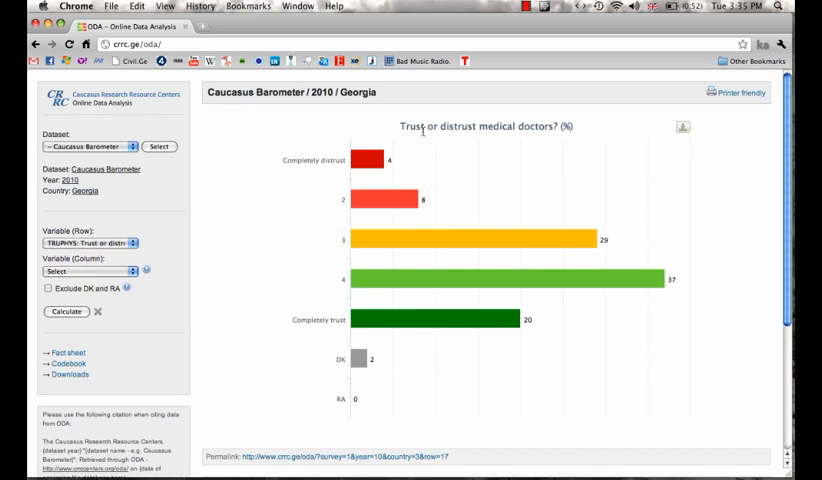
mouse_move(448, 192)
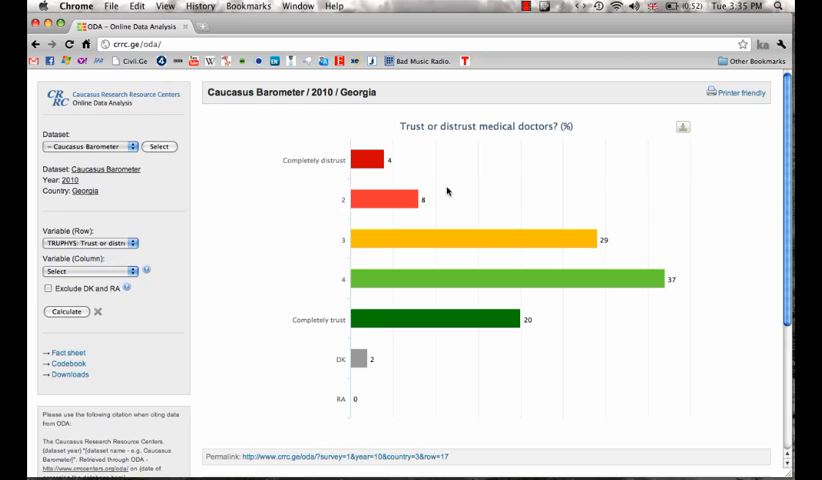
mouse_move(410, 160)
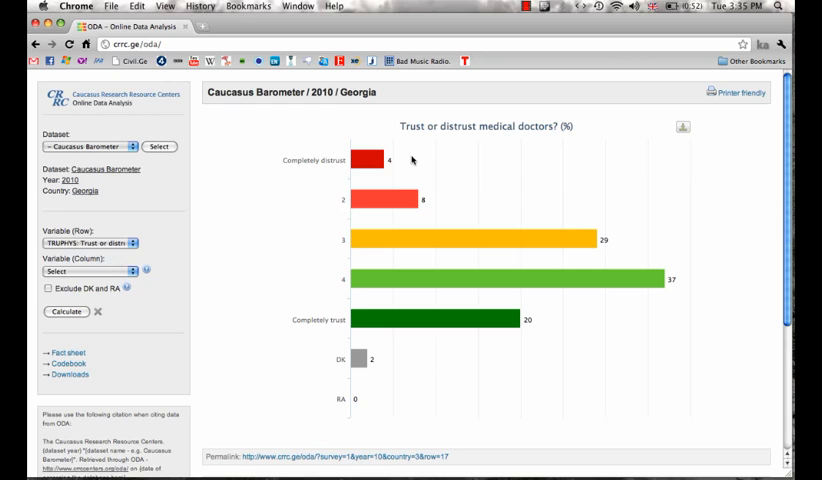
mouse_move(570, 324)
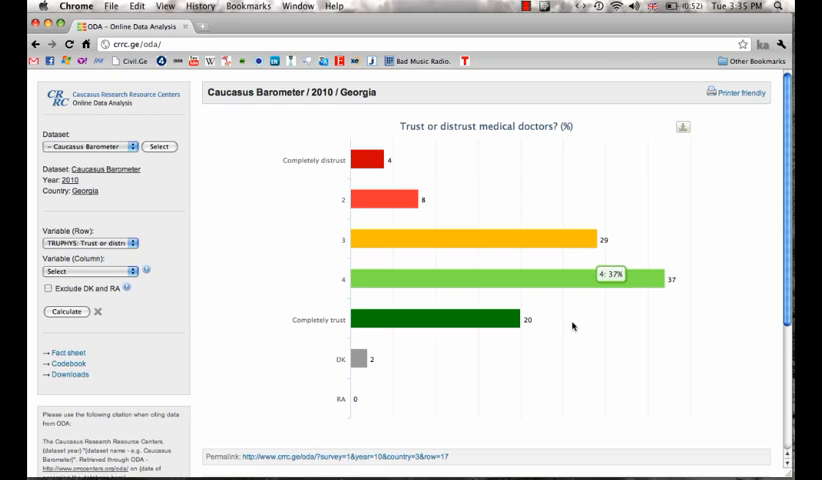
mouse_move(536, 276)
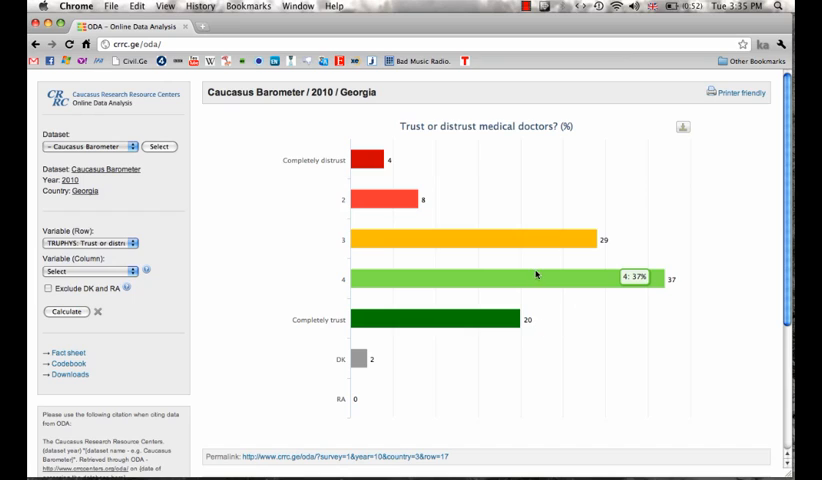
mouse_move(408, 346)
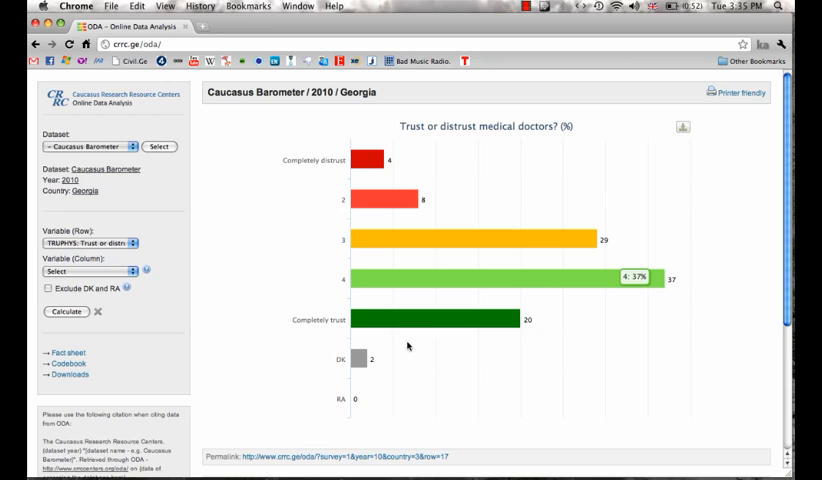
mouse_move(366, 362)
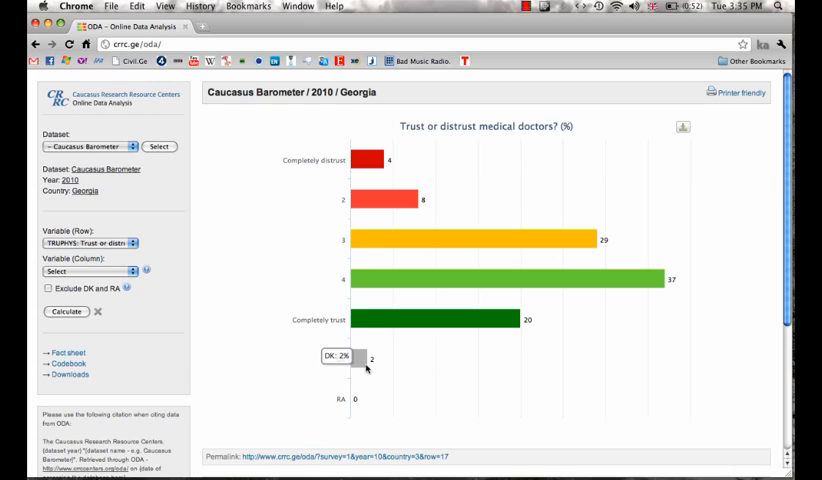
mouse_move(360, 398)
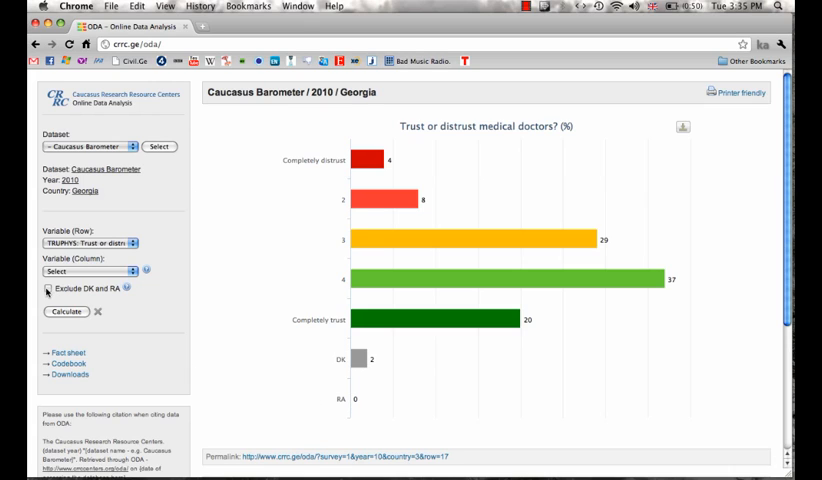
click(50, 288)
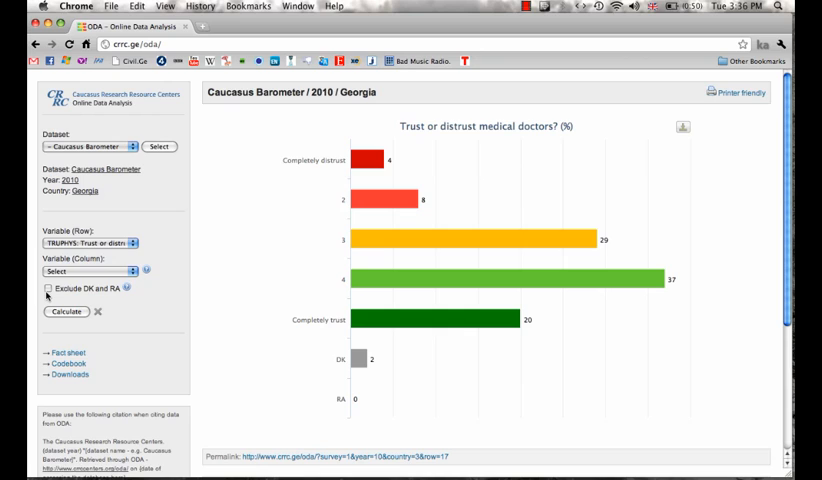
mouse_move(348, 368)
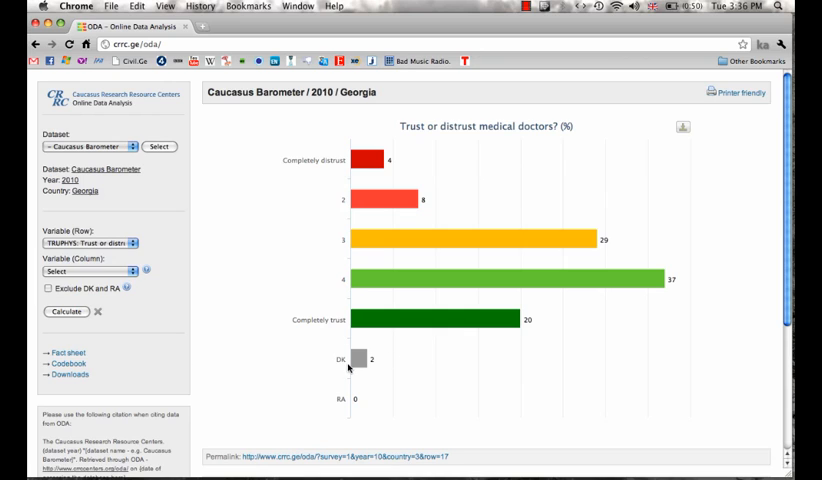
mouse_move(308, 372)
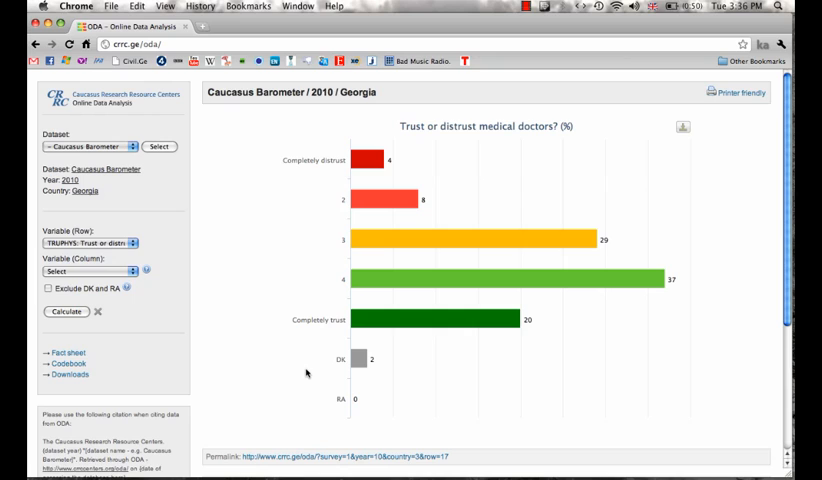
mouse_move(288, 328)
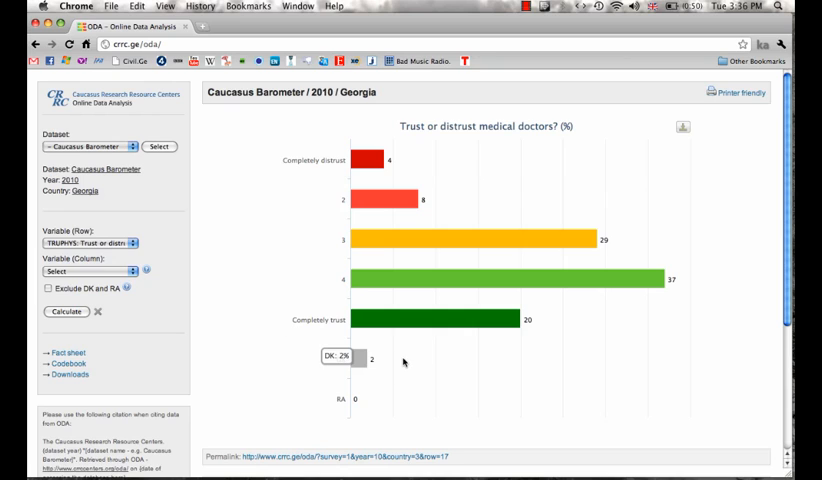
mouse_move(322, 390)
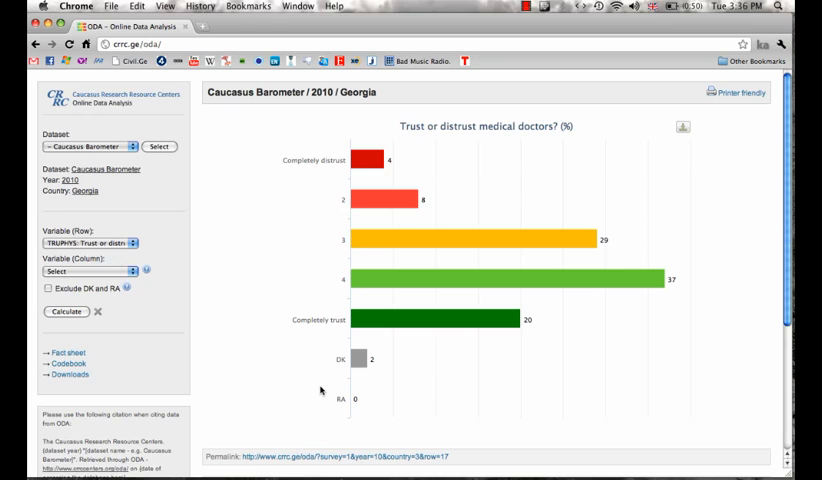
mouse_move(258, 156)
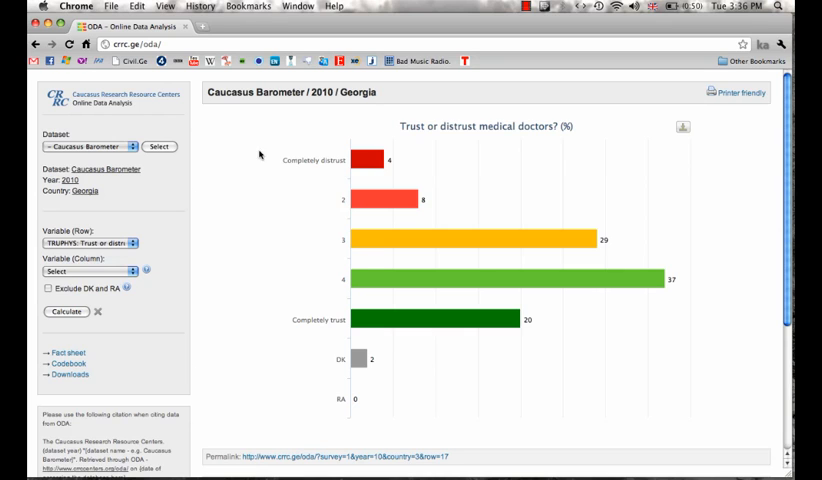
mouse_move(276, 264)
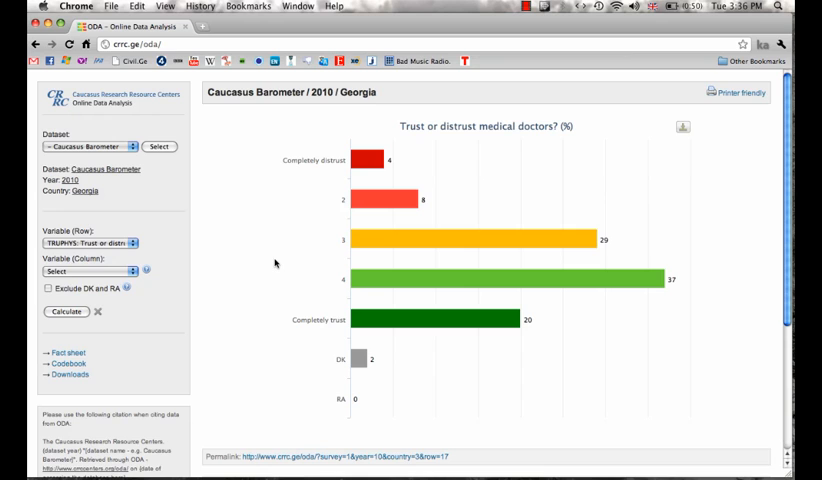
Scroll down to the Frequency Distribution (%) table for trust in medical doctors
scroll(down, 3)
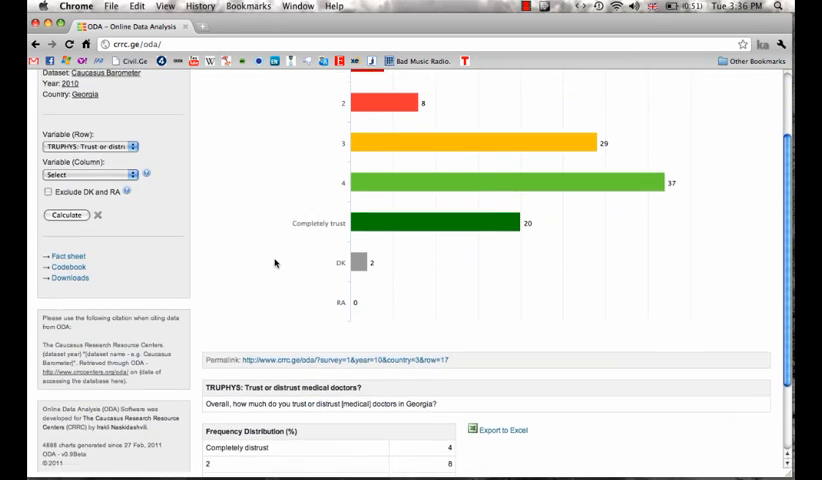
scroll(down, 3)
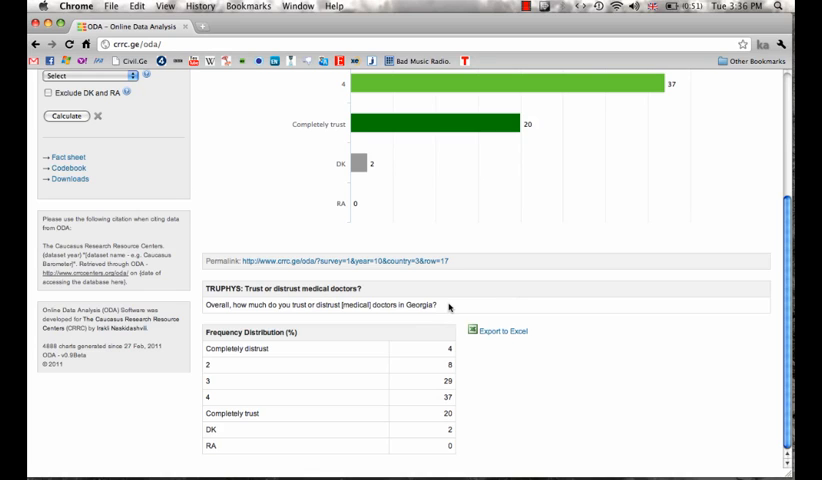
mouse_move(384, 338)
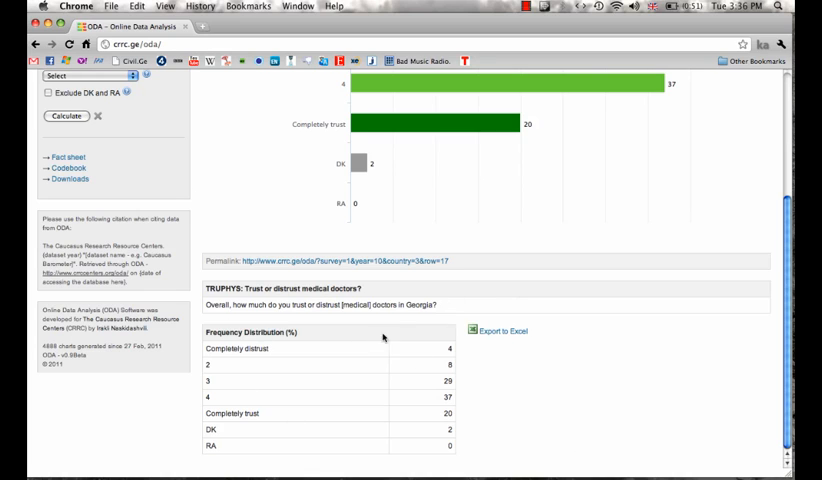
mouse_move(302, 350)
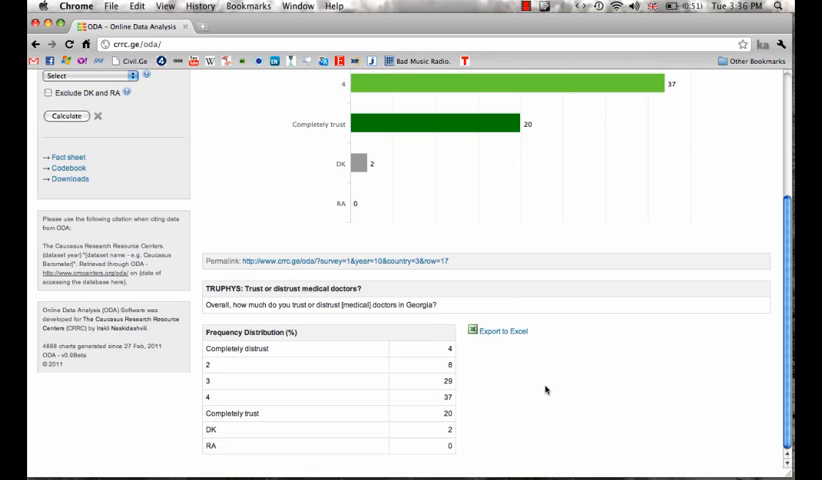
scroll(up, 3)
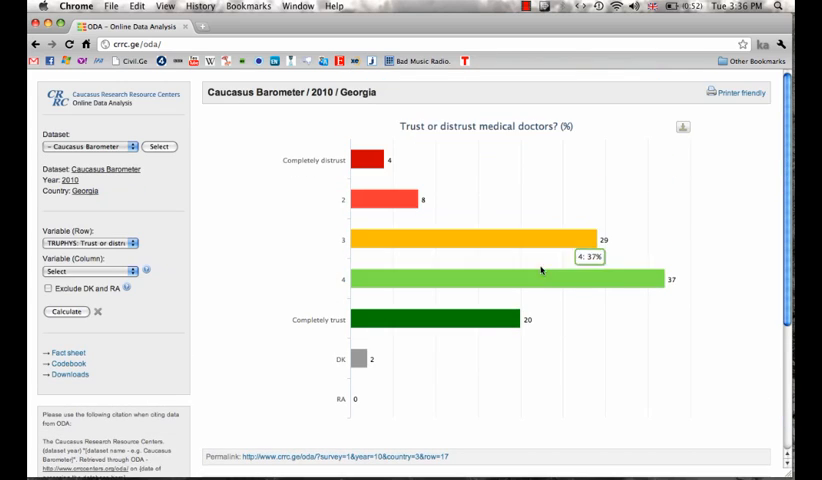
mouse_move(578, 334)
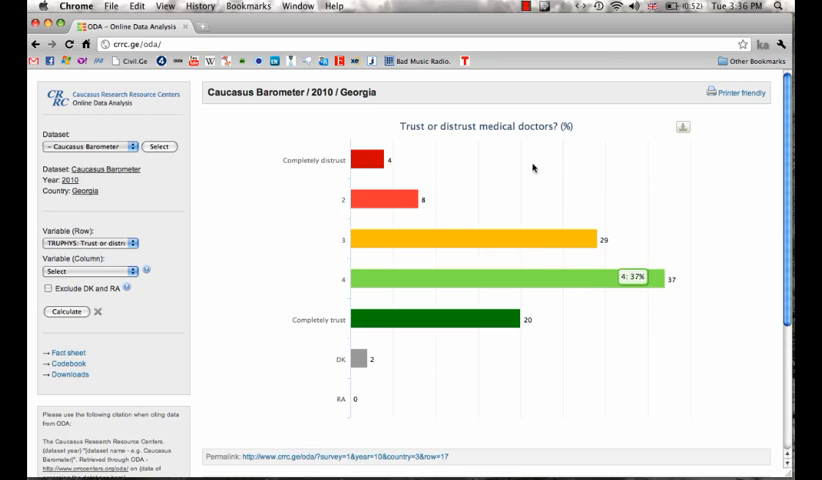
scroll(down, 3)
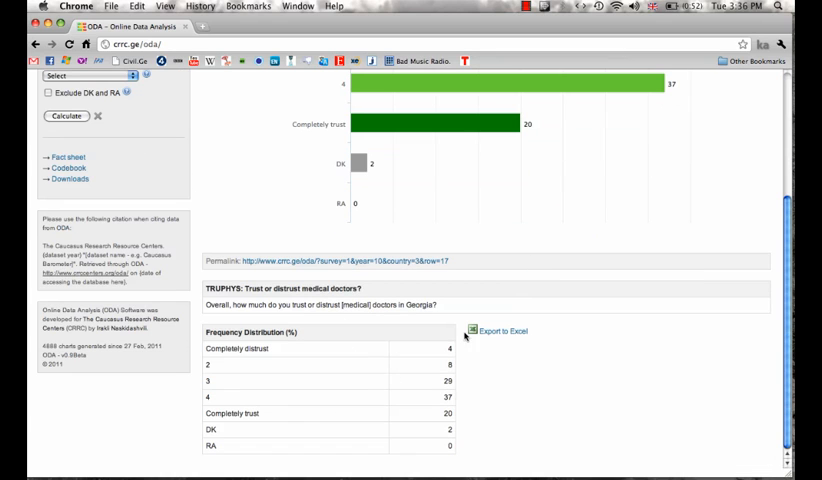
scroll(up, 3)
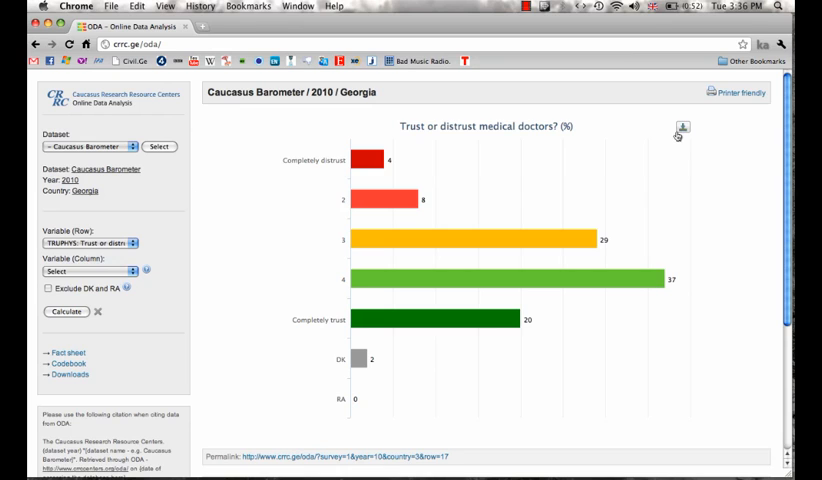
Select SETTYPE: Settlement type as the column variable
click(684, 128)
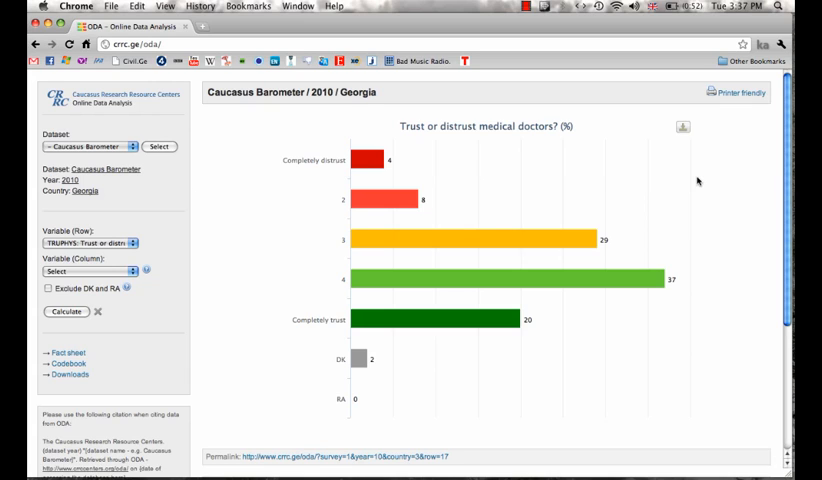
mouse_move(288, 228)
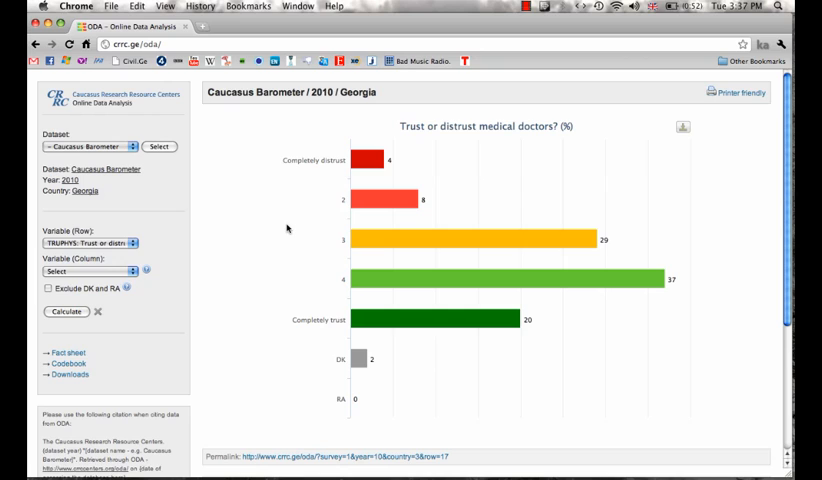
mouse_move(240, 228)
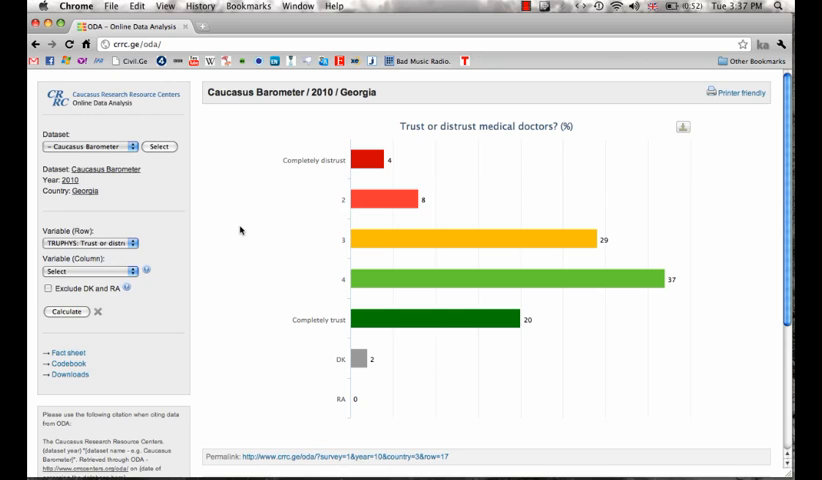
mouse_move(148, 242)
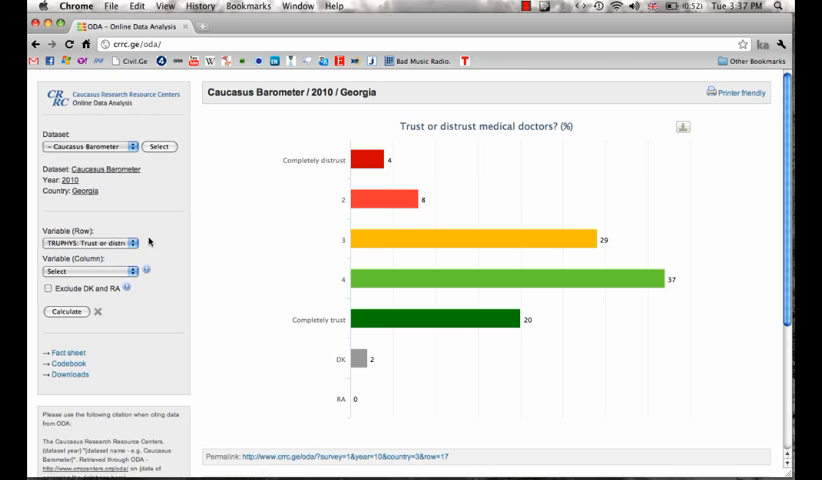
mouse_move(36, 244)
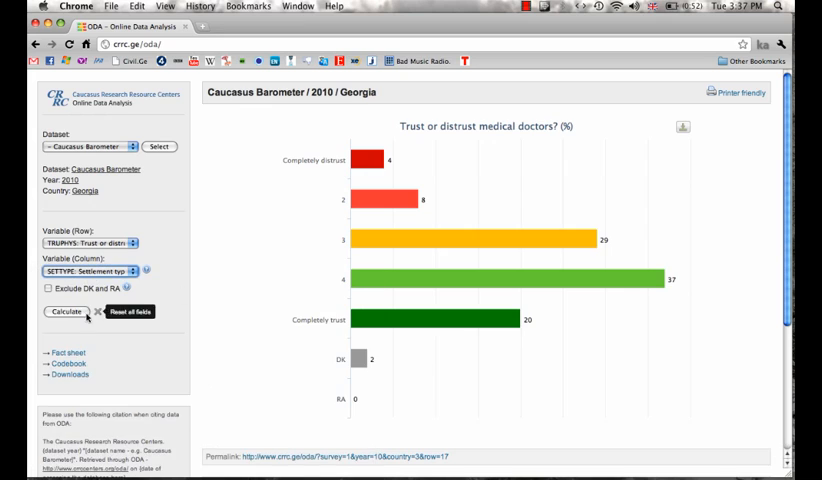
Calculate trust in doctors by settlement type, giving stacked bars for Capital, Urban and Rural
click(140, 312)
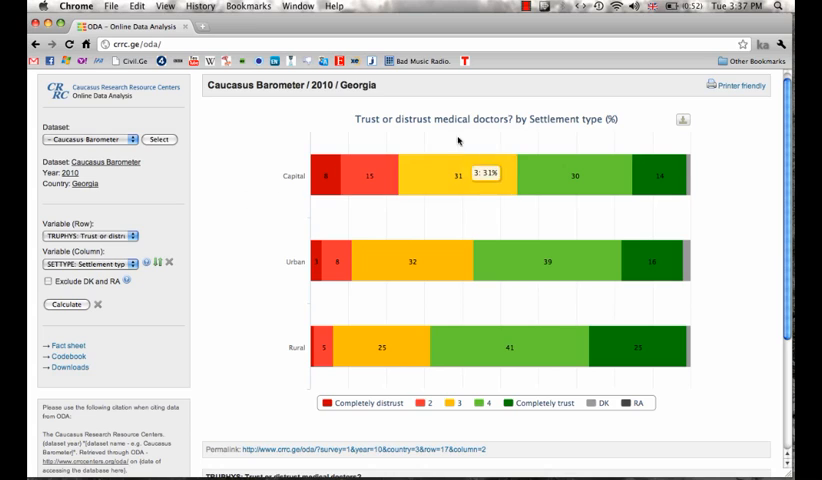
mouse_move(618, 118)
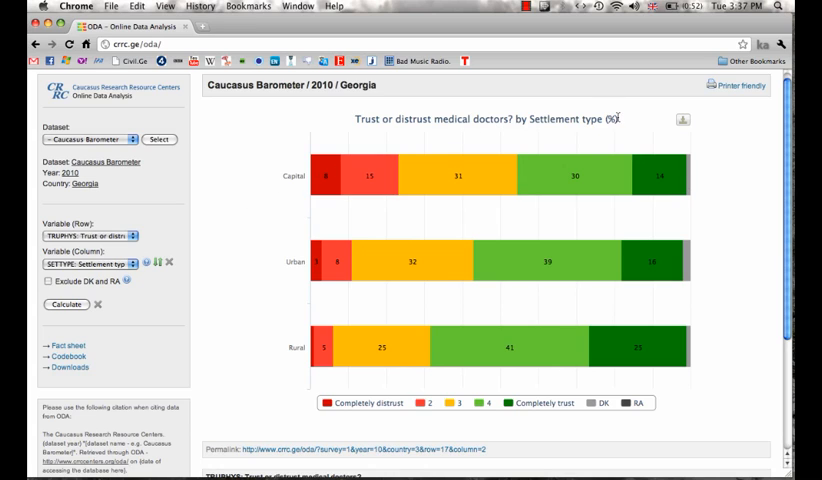
mouse_move(328, 178)
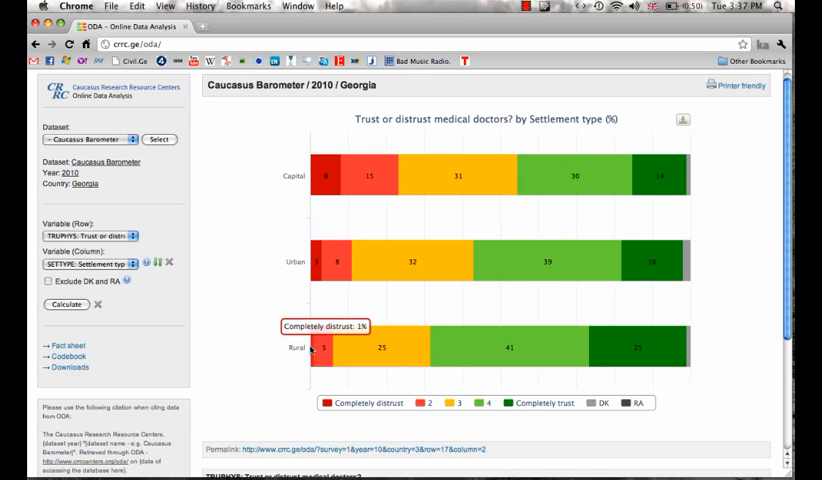
mouse_move(528, 176)
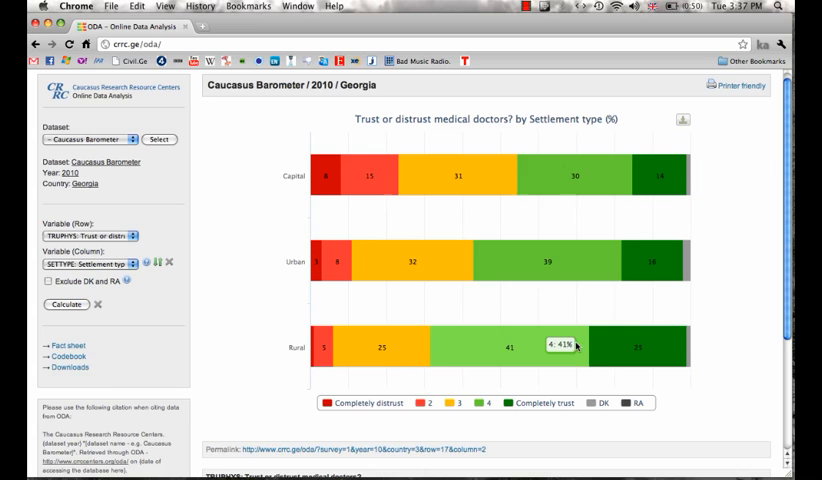
mouse_move(548, 172)
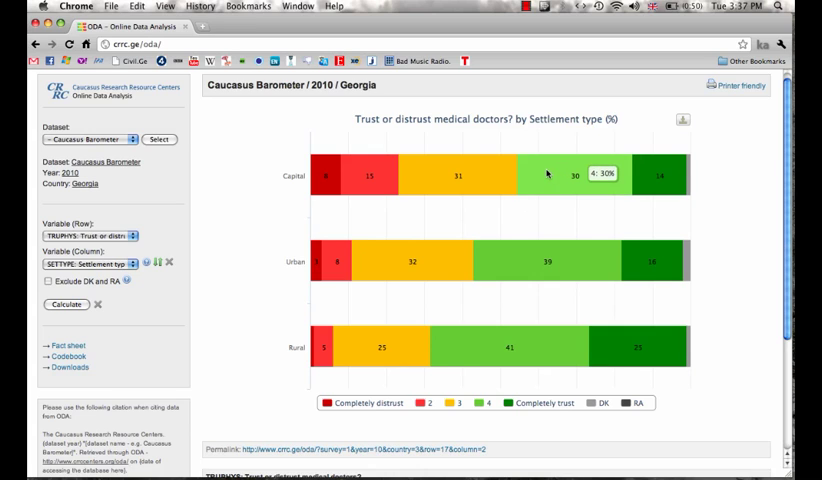
mouse_move(500, 172)
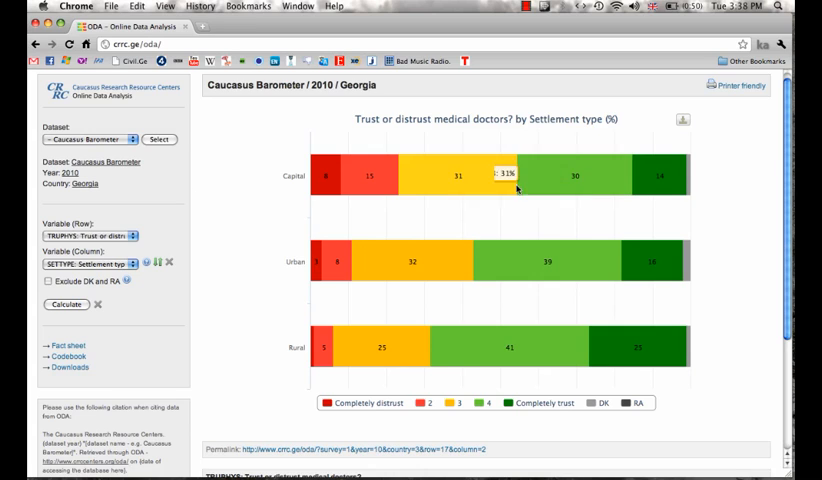
mouse_move(744, 216)
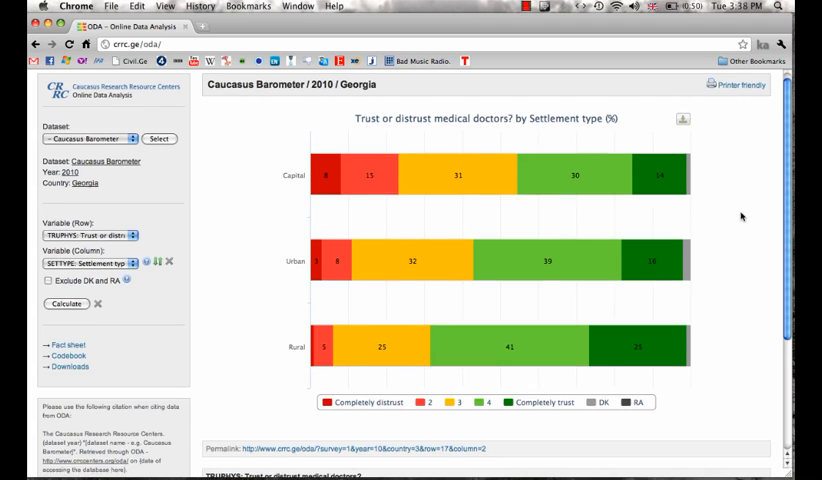
scroll(down, 3)
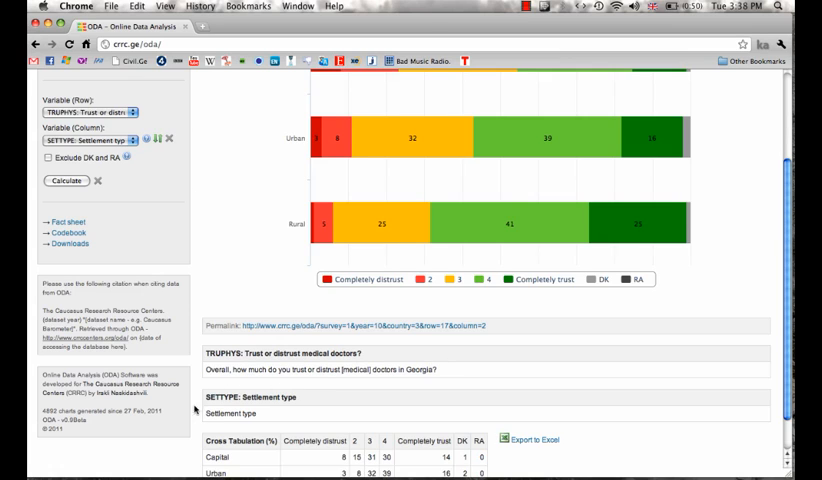
mouse_move(588, 364)
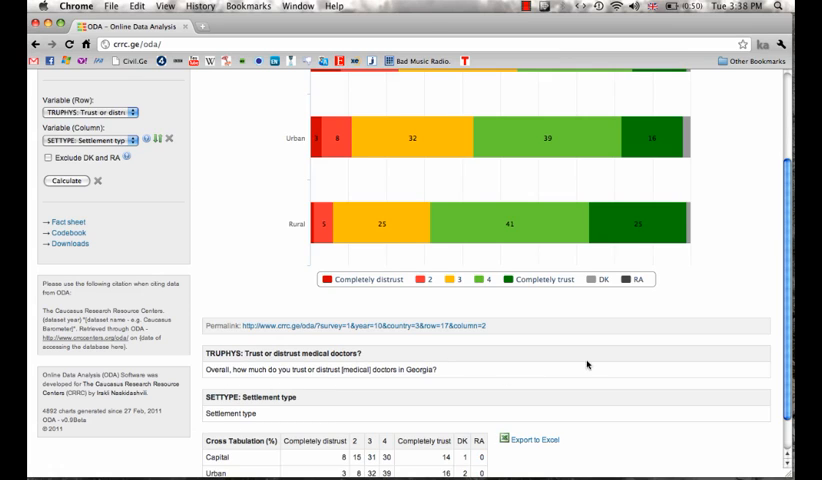
scroll(down, 3)
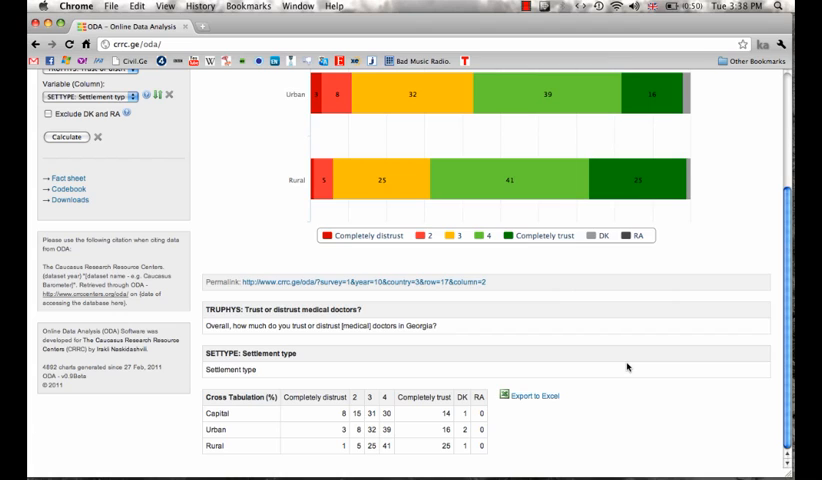
mouse_move(612, 366)
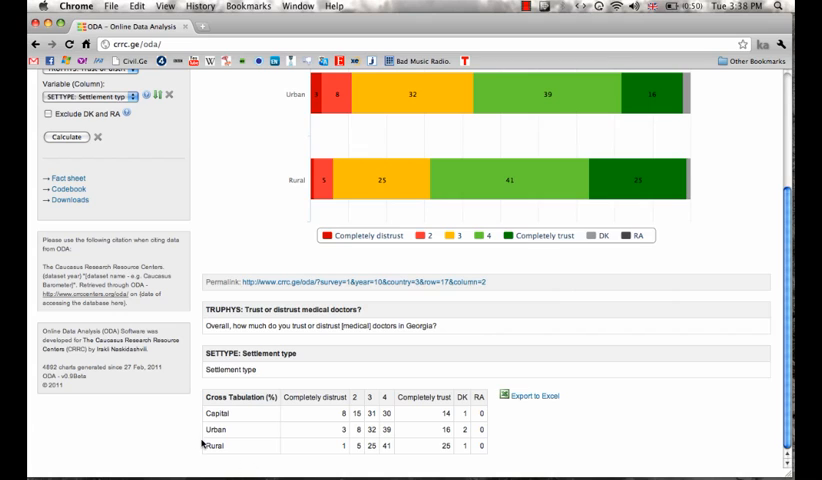
mouse_move(510, 456)
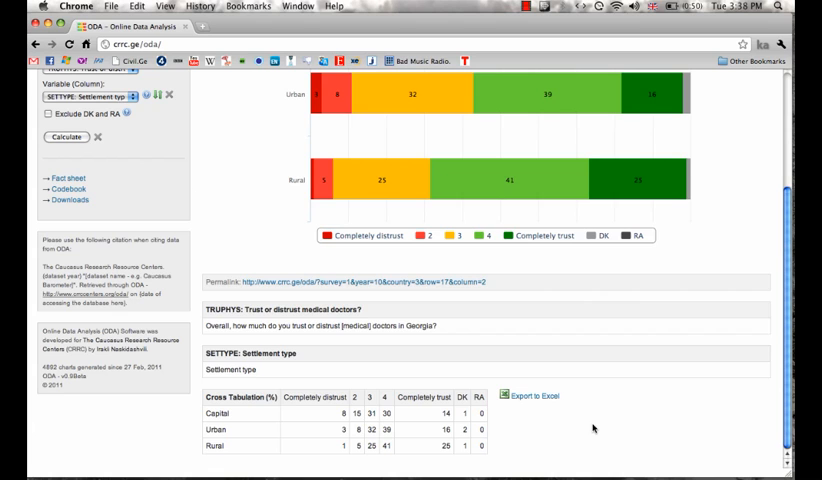
scroll(up, 3)
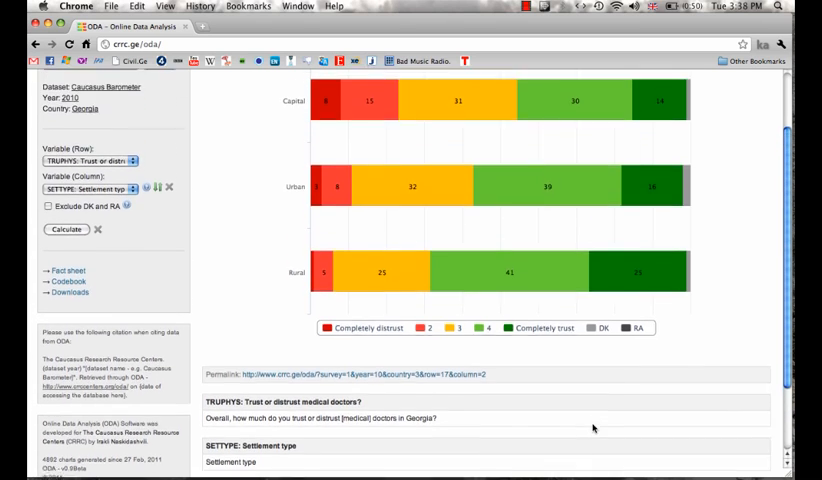
scroll(up, 3)
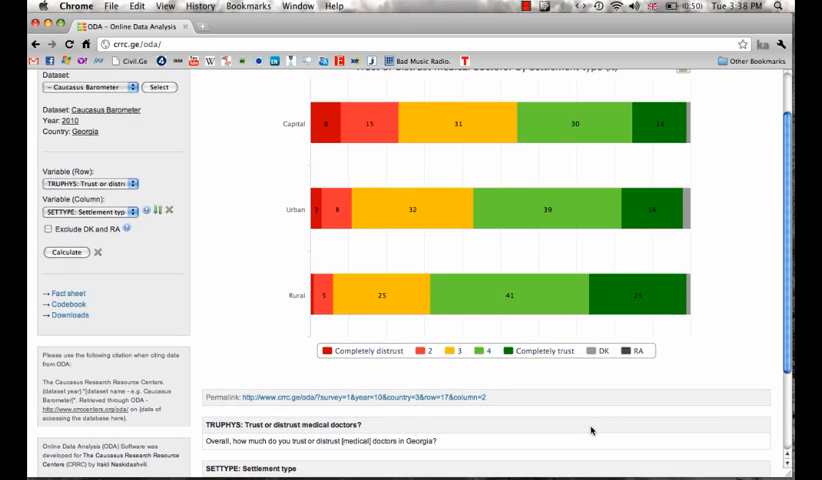
scroll(up, 3)
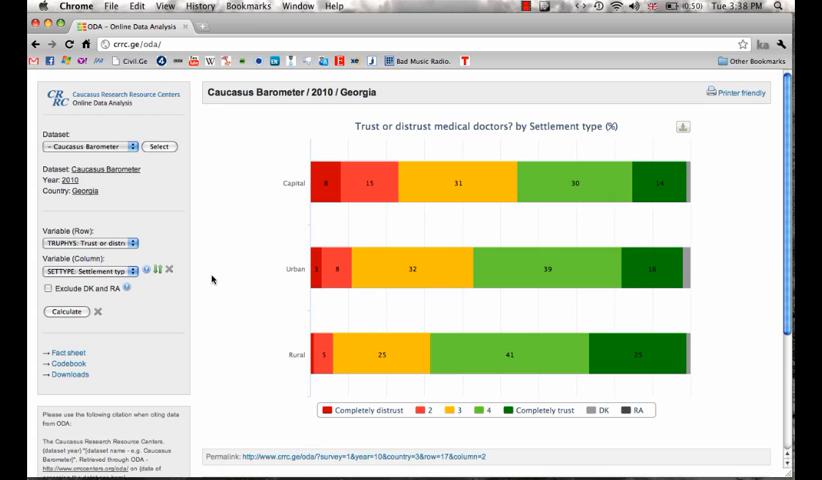
mouse_move(170, 270)
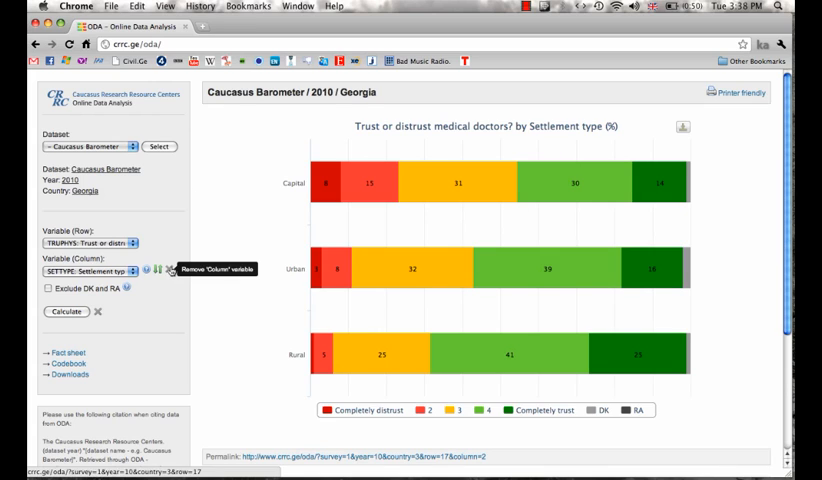
Remove the settlement type column variable to restore the overall trust-in-doctors frequency chart
click(160, 268)
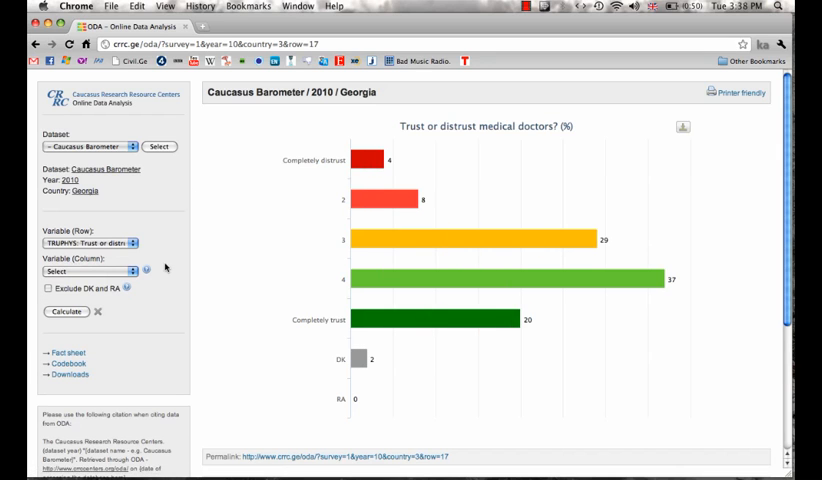
mouse_move(328, 232)
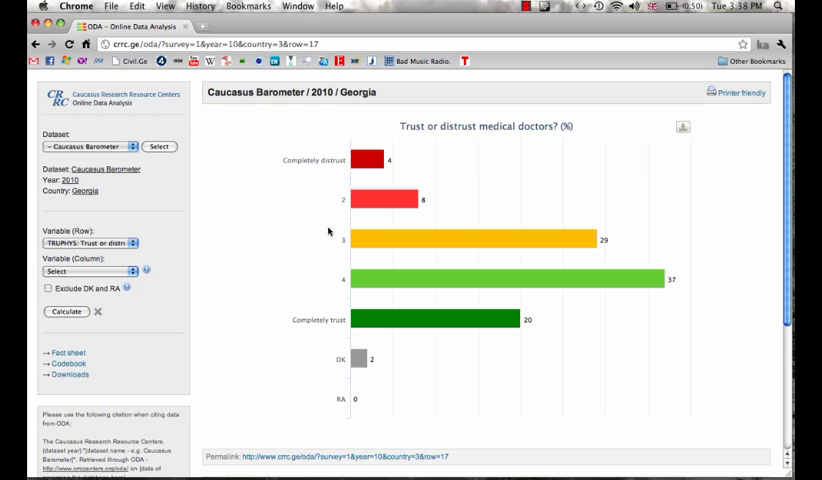
mouse_move(132, 264)
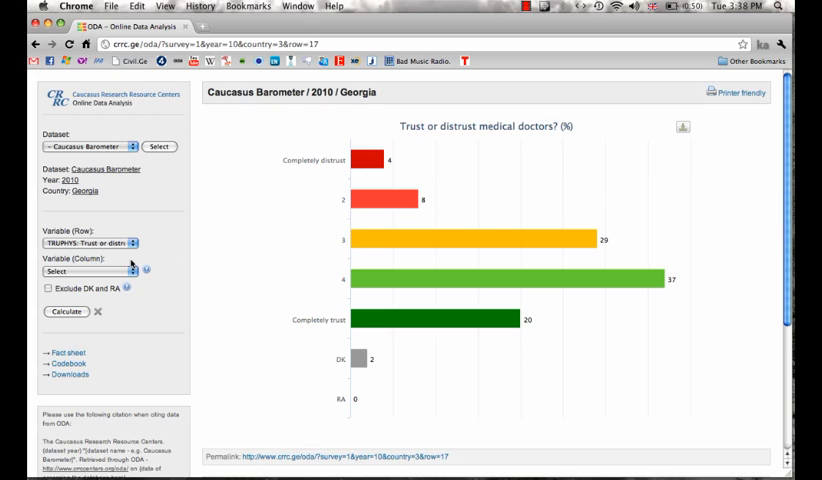
mouse_move(232, 244)
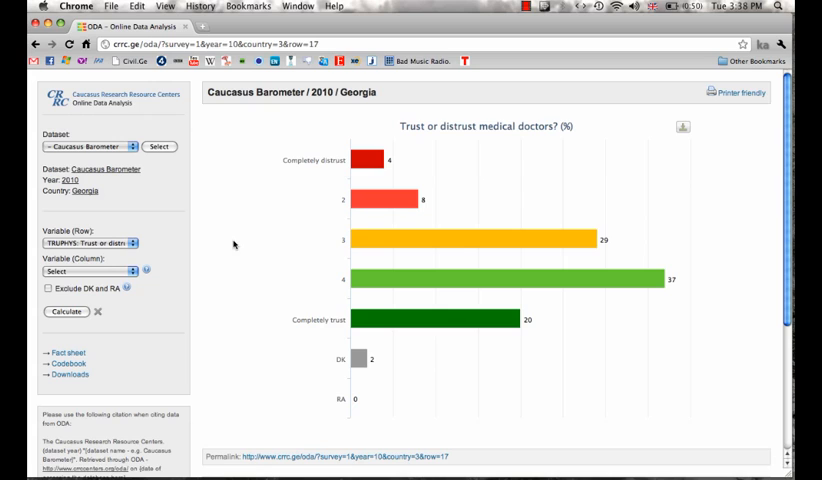
mouse_move(344, 316)
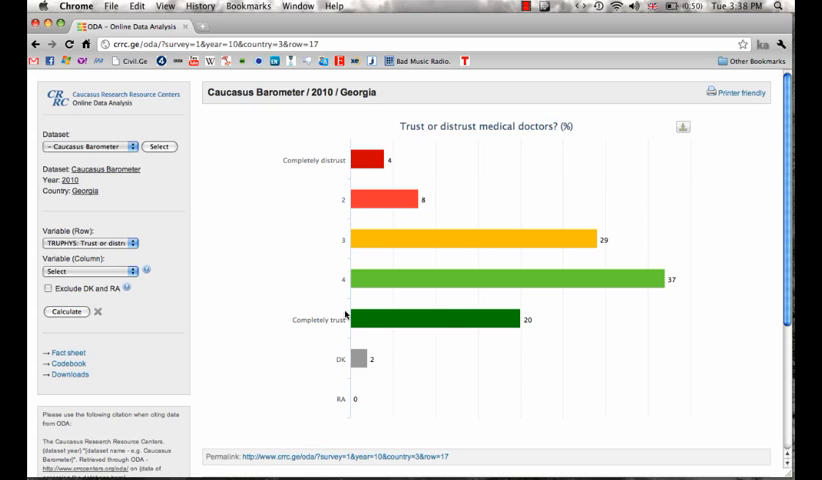
mouse_move(360, 358)
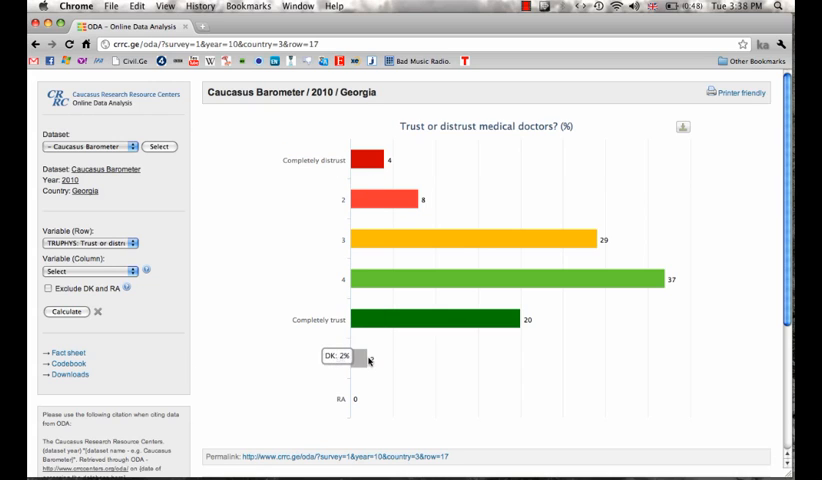
mouse_move(246, 344)
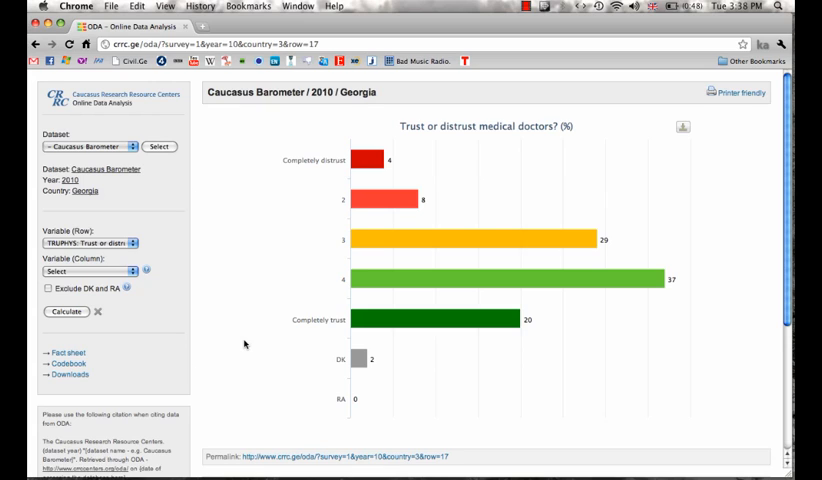
mouse_move(228, 224)
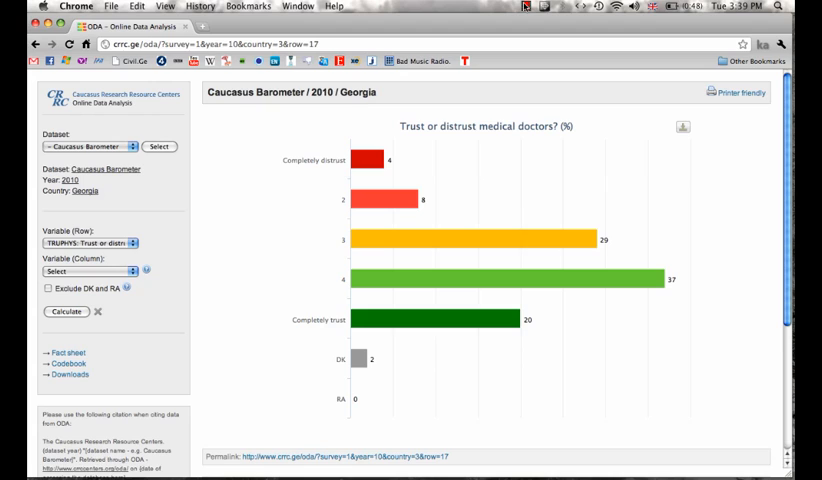
click(532, 8)
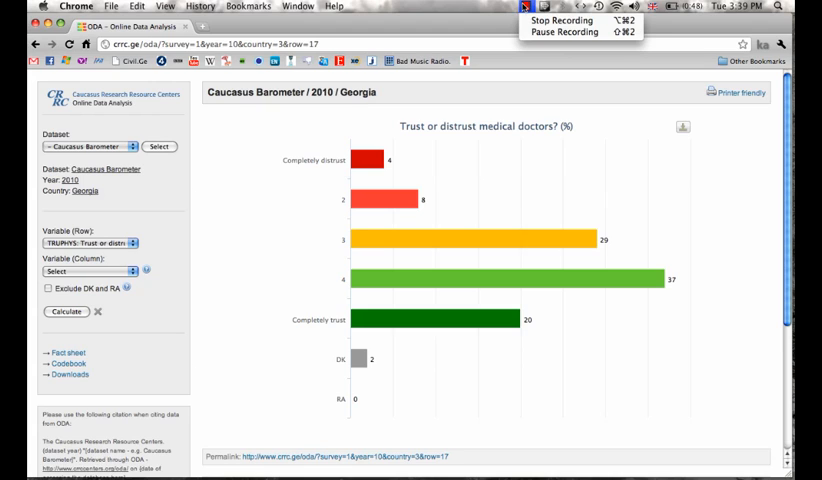